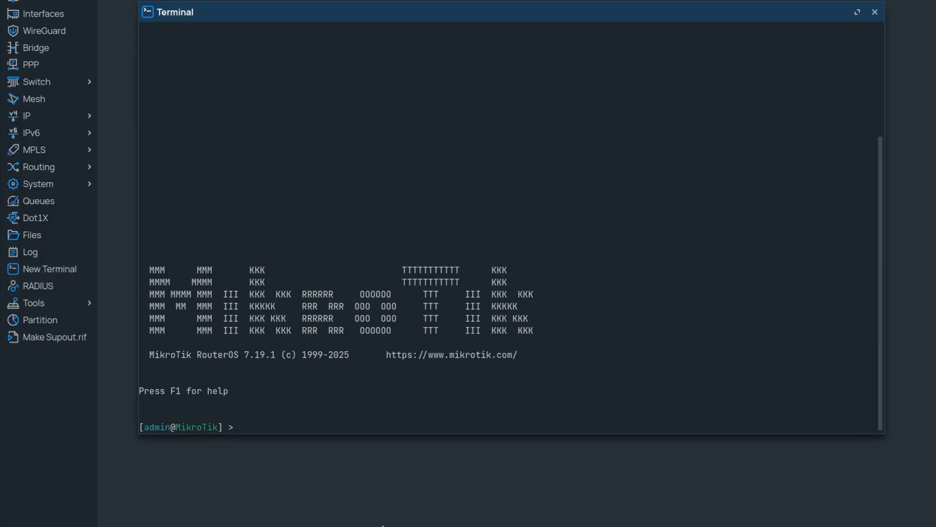
Enter system device-mode/ in the terminal and print its settings: mode basic, container disabled
{"action": "type", "text": "system d"}
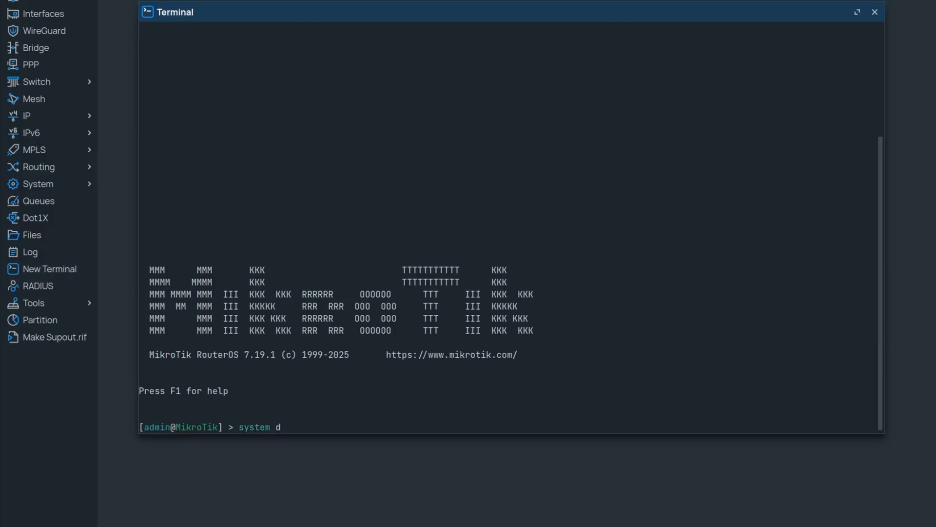
{"action": "type", "text": "evice-mode/"}
{"action": "type", "text": "print"}
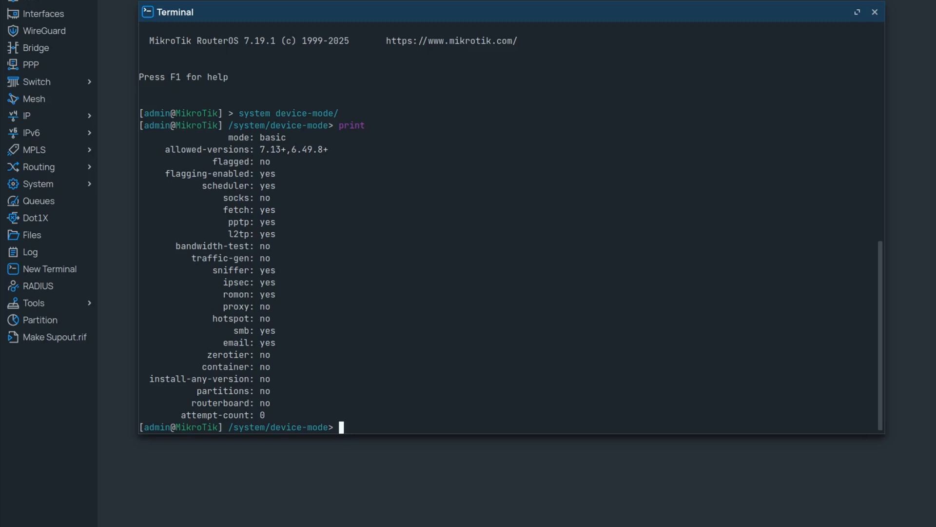
{"action": "double_click", "coordinate": [255, 137]}
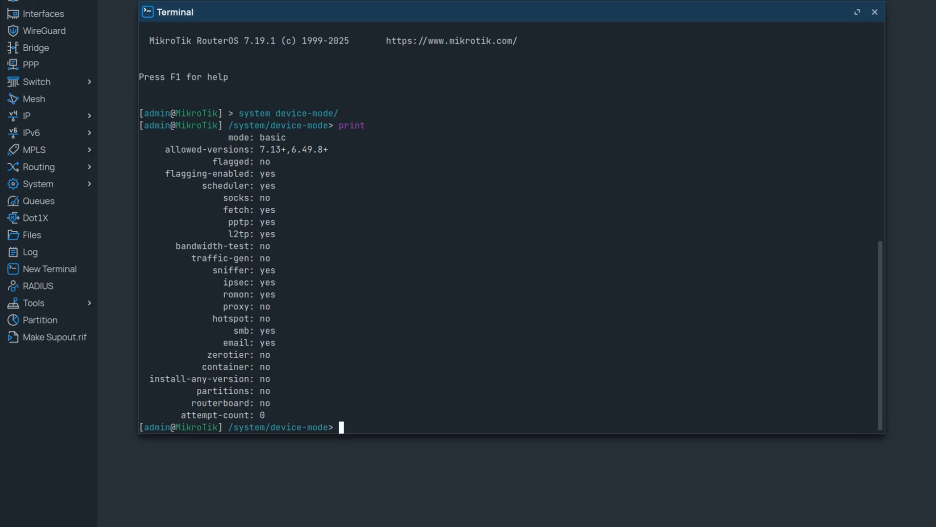
Run update mode=advanced container=yes at the device-mode prompt
{"action": "type", "text": "update"}
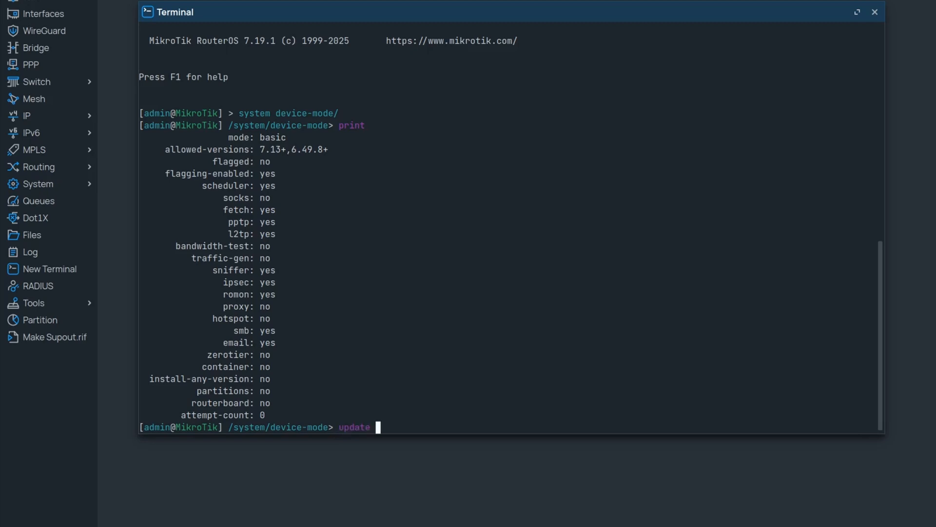
{"action": "type", "text": "mode=advanced"}
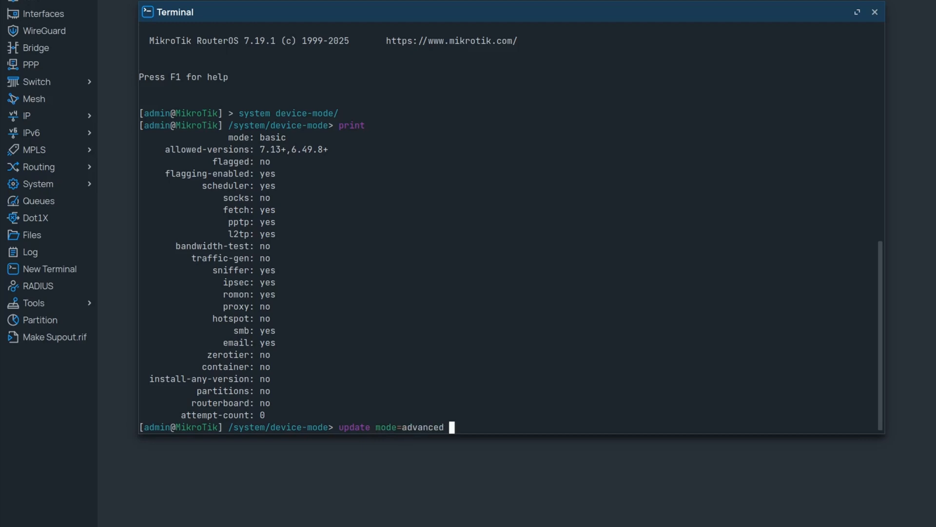
{"action": "type", "text": "con"}
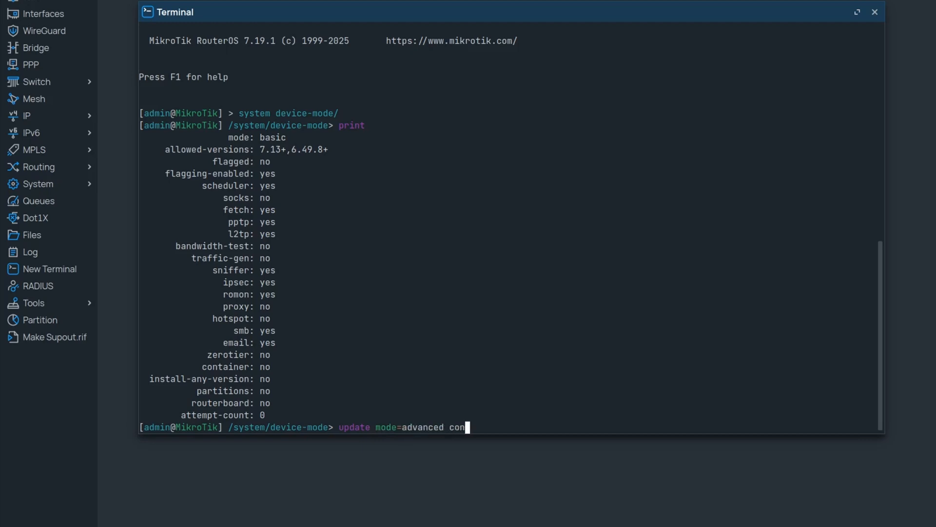
{"action": "type", "text": "tainer=yes"}
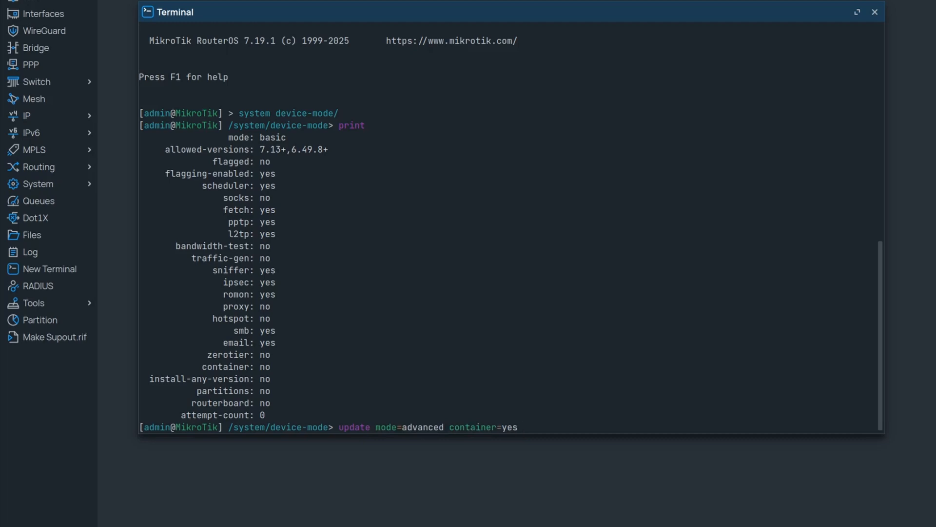
{"action": "key", "text": "Return"}
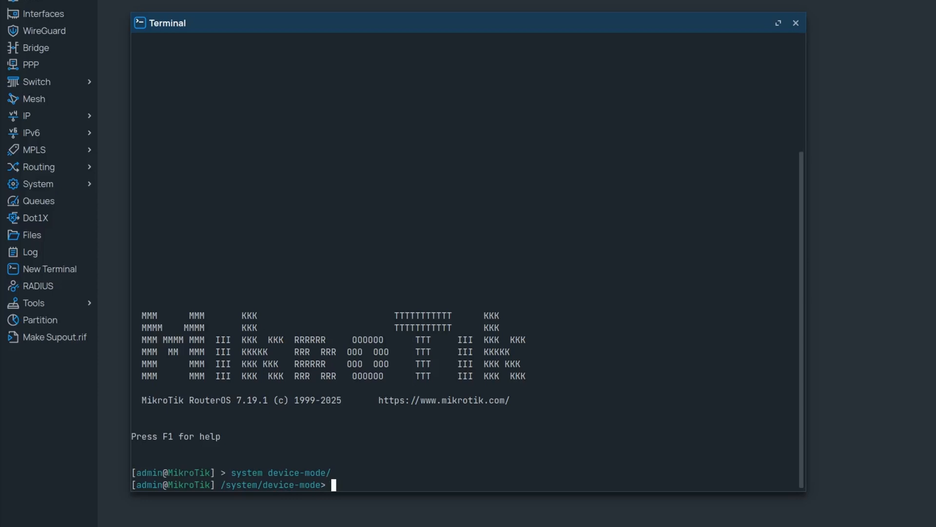
Print device-mode again and highlight the line showing mode: advanced with container enabled
{"action": "type", "text": "print"}
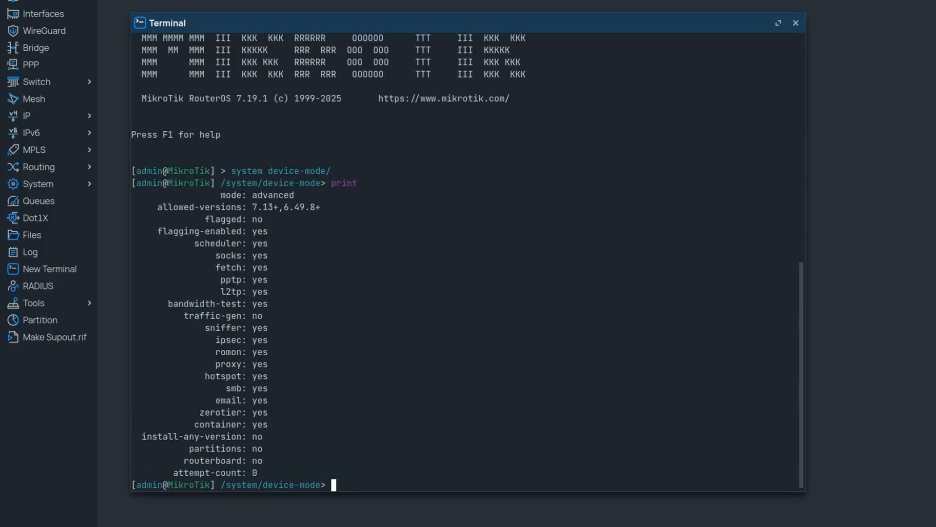
{"action": "double_click", "coordinate": [256, 195]}
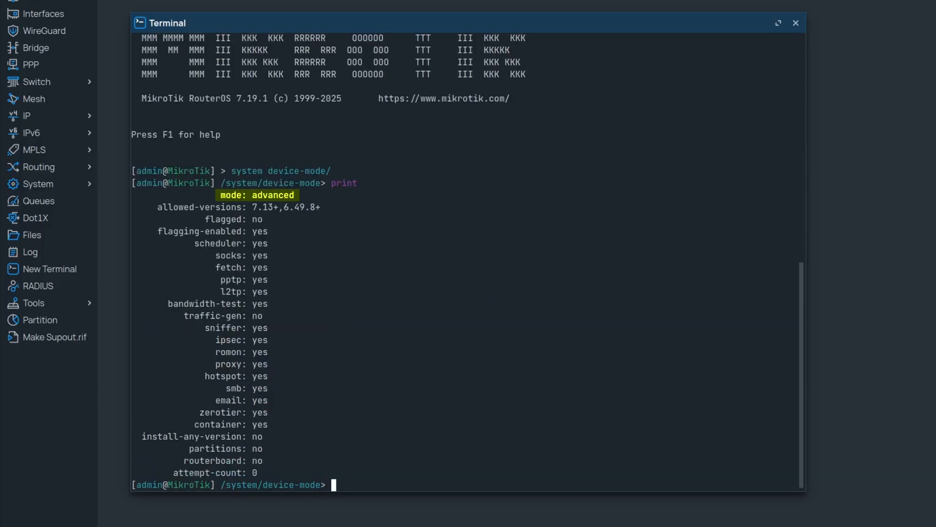